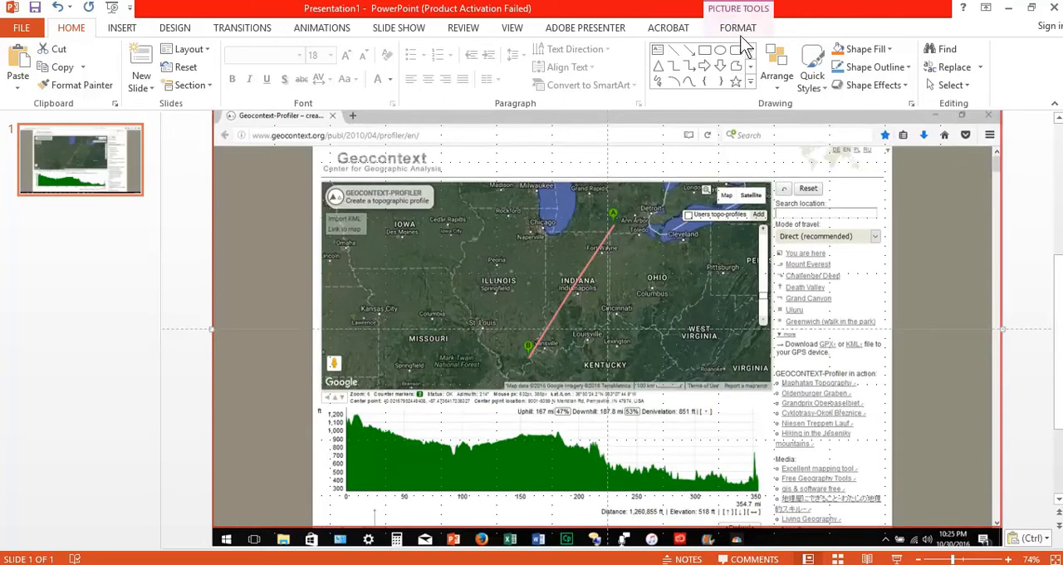
# Crop the Geocontext screenshot to just the map and elevation profile, removing browser frame, sidebar and taskbar
pyautogui.click(737, 26)
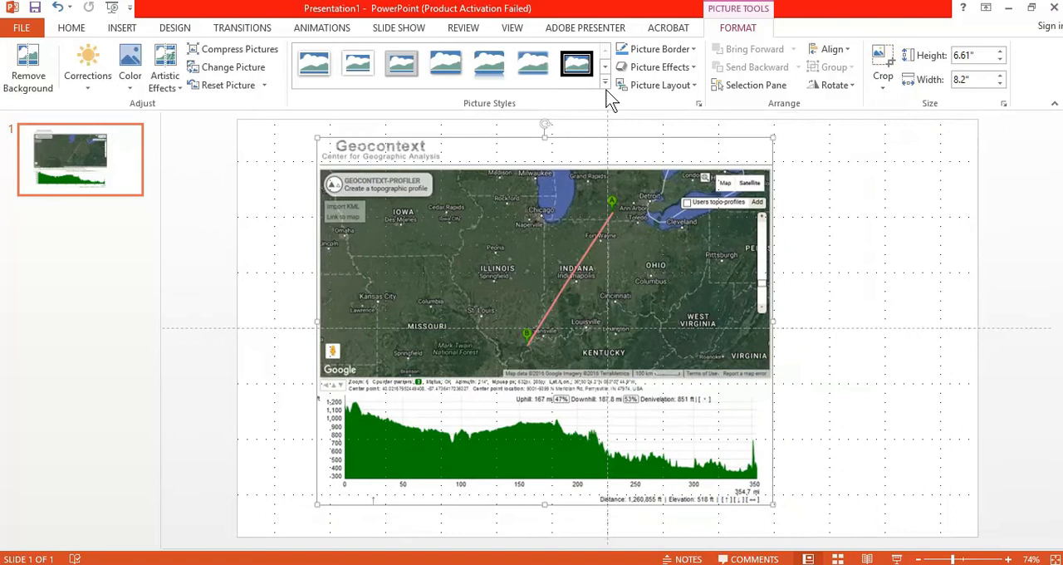
# Add a text box reading 'Northern Indiana Till Plain' over the left part of the elevation profile
pyautogui.click(121, 26)
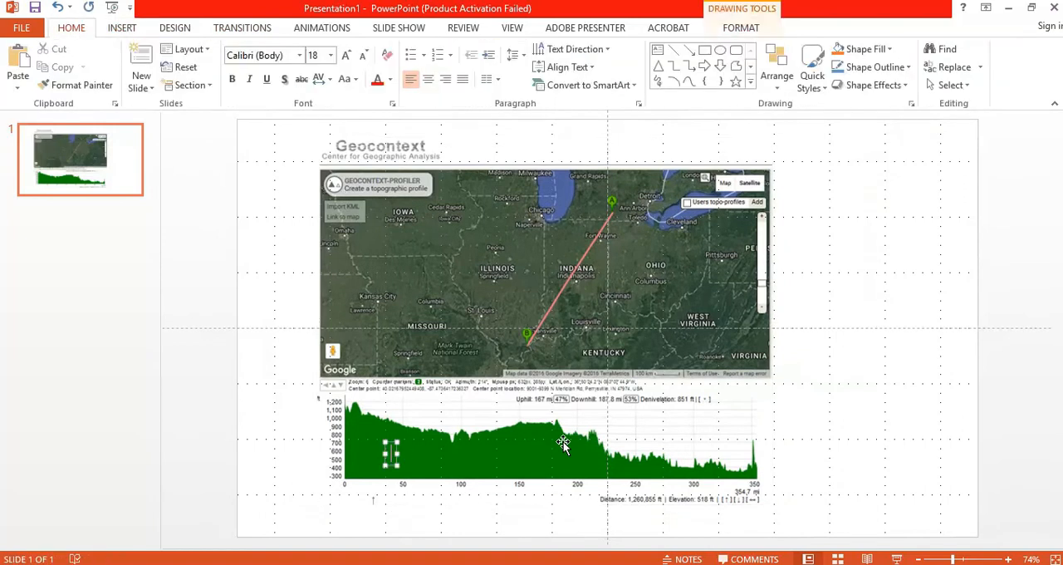
pyautogui.write('Northern')
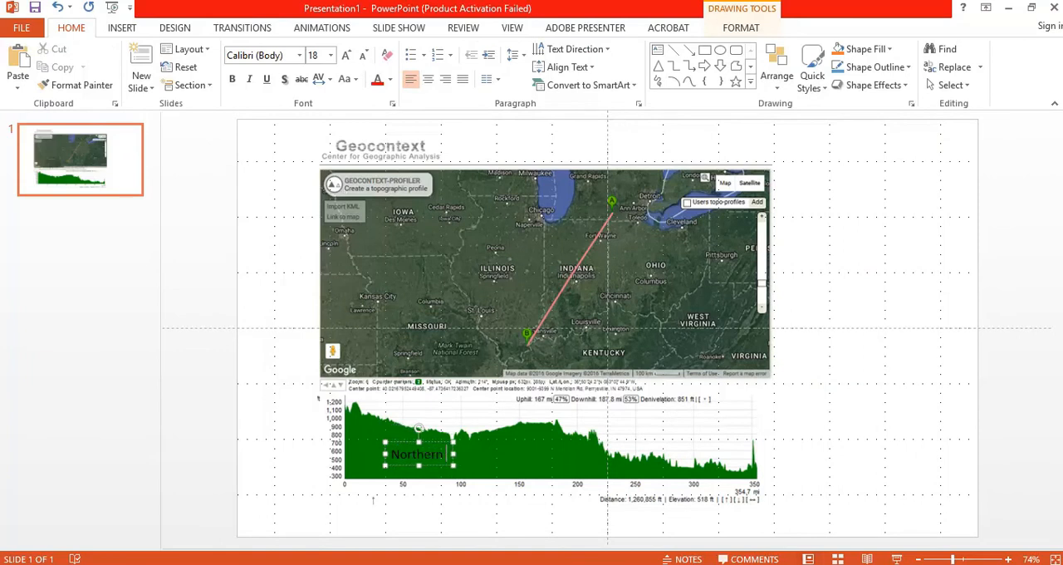
pyautogui.write('Indiana')
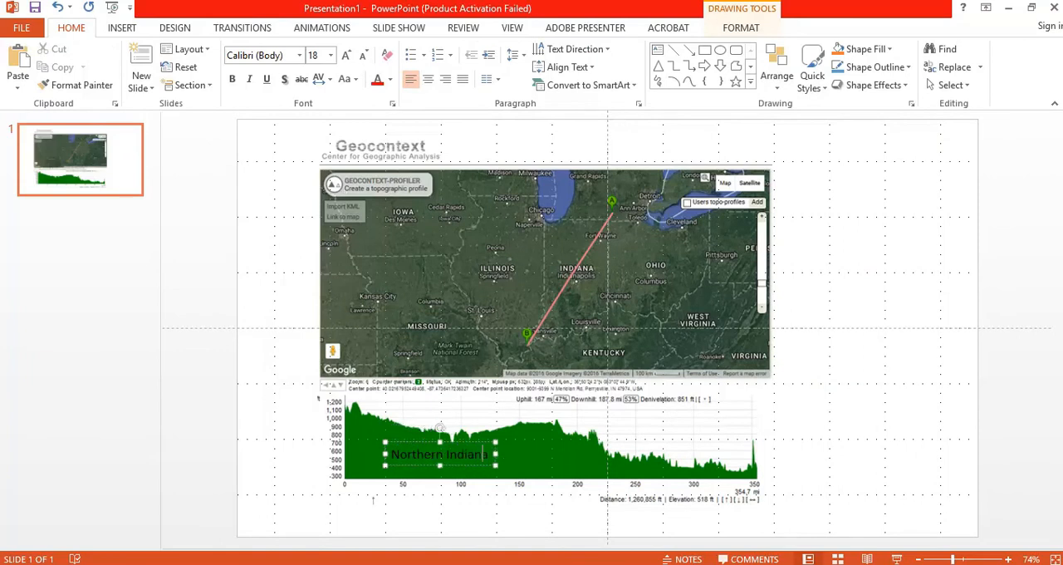
pyautogui.write('Till Plain')
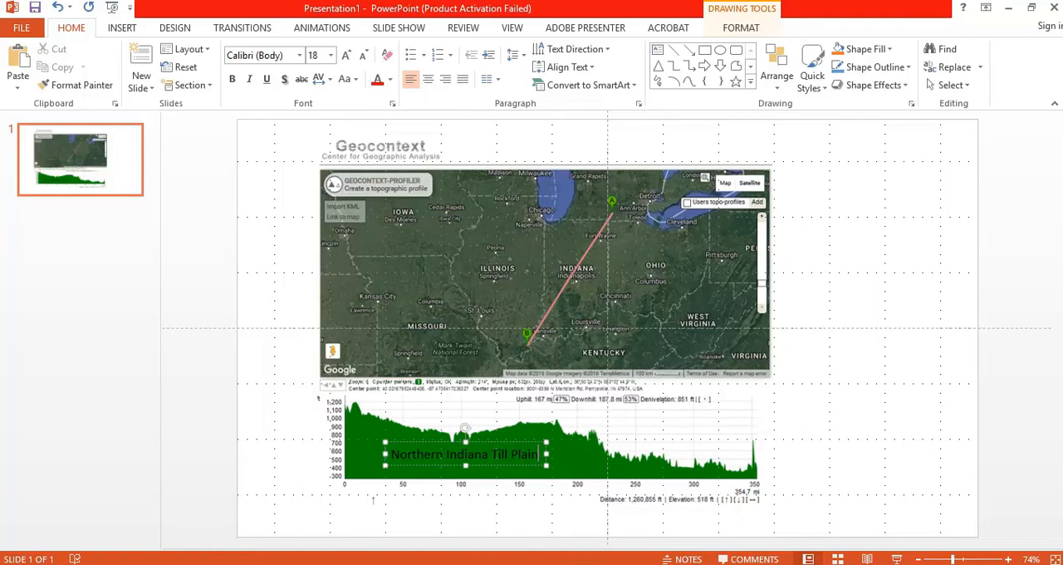